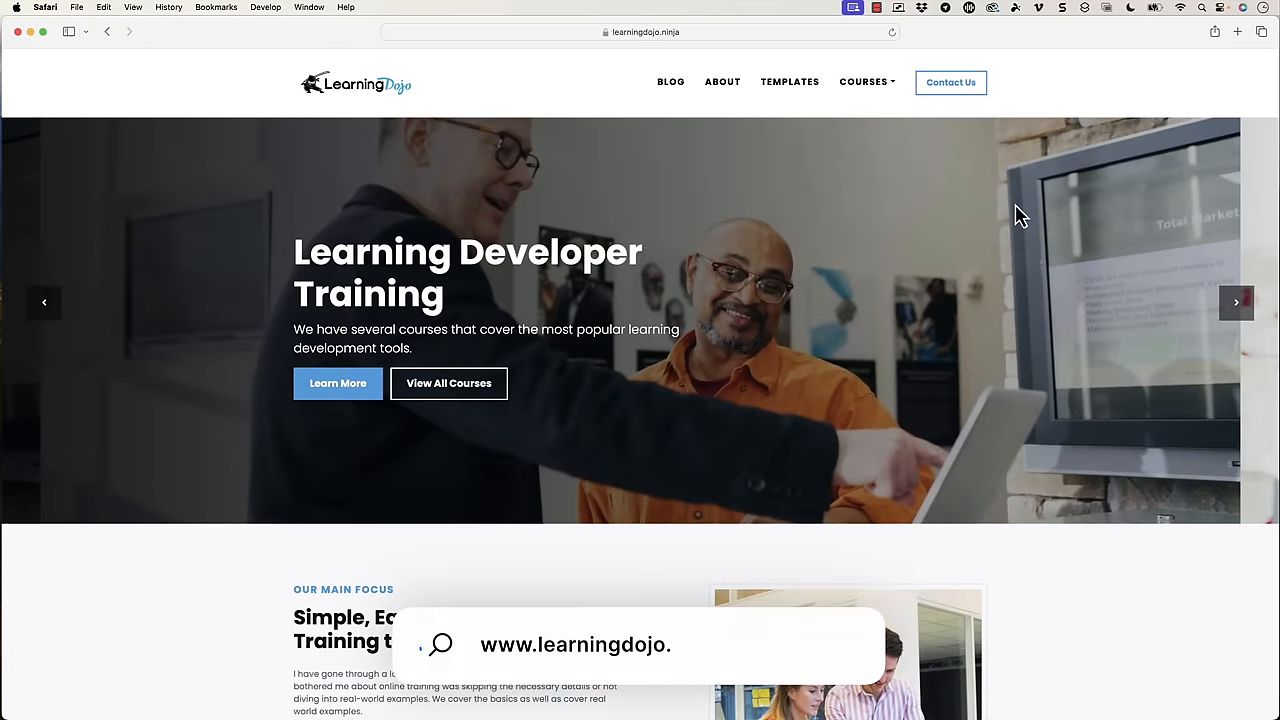
pyautogui.moveTo(788, 80)
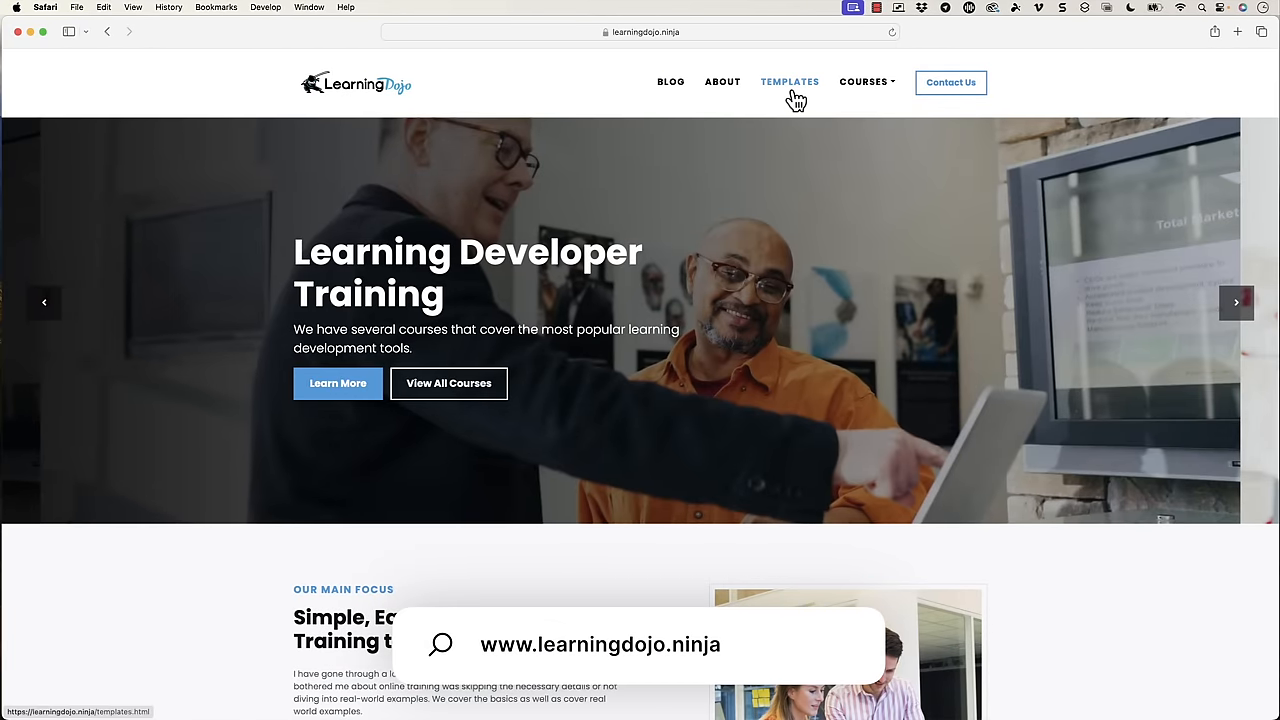
# - Switch to Storyline and review the Ingredients text beside the cooking photo on slide 1.3
pyautogui.click(864, 82)
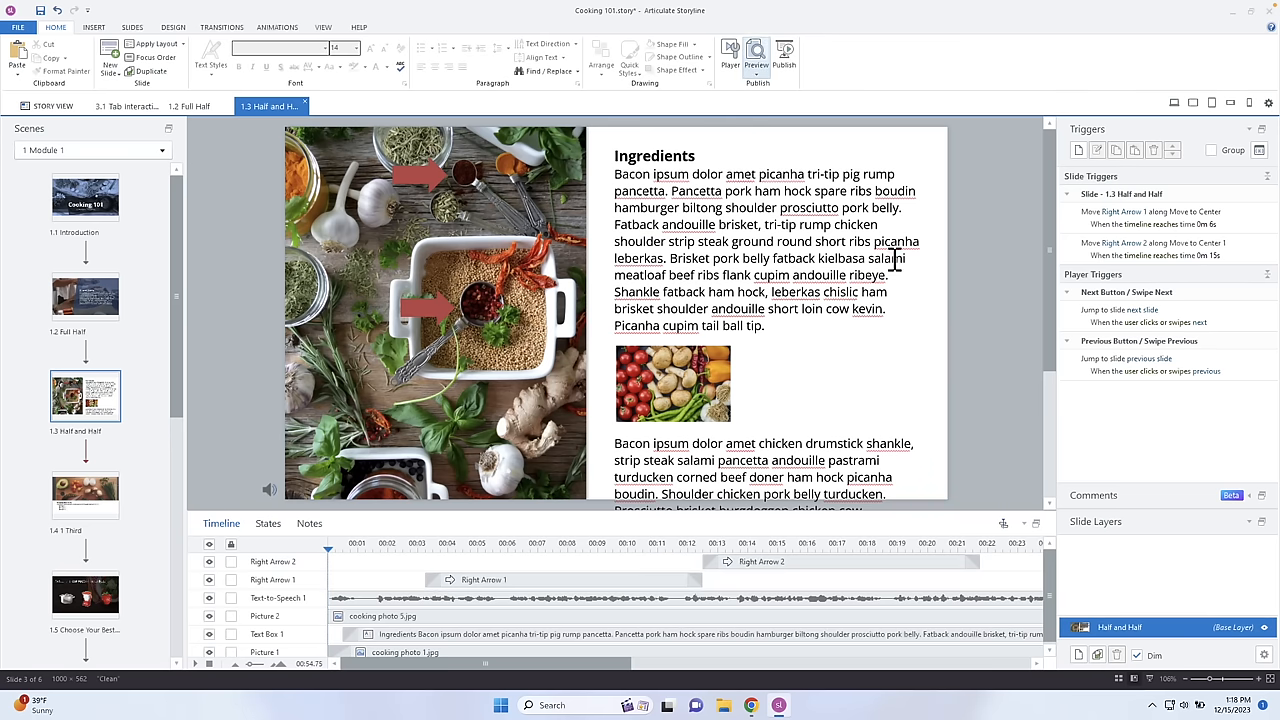
pyautogui.scroll(-3)
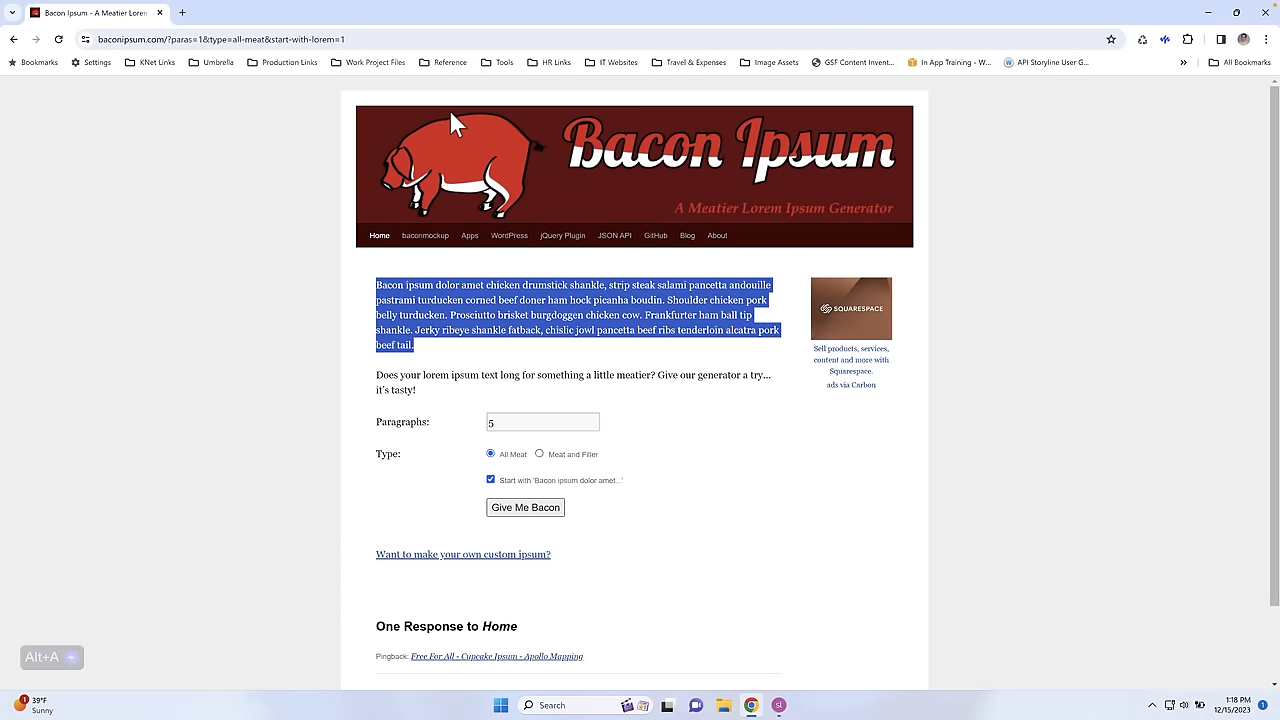
pyautogui.moveTo(668, 152)
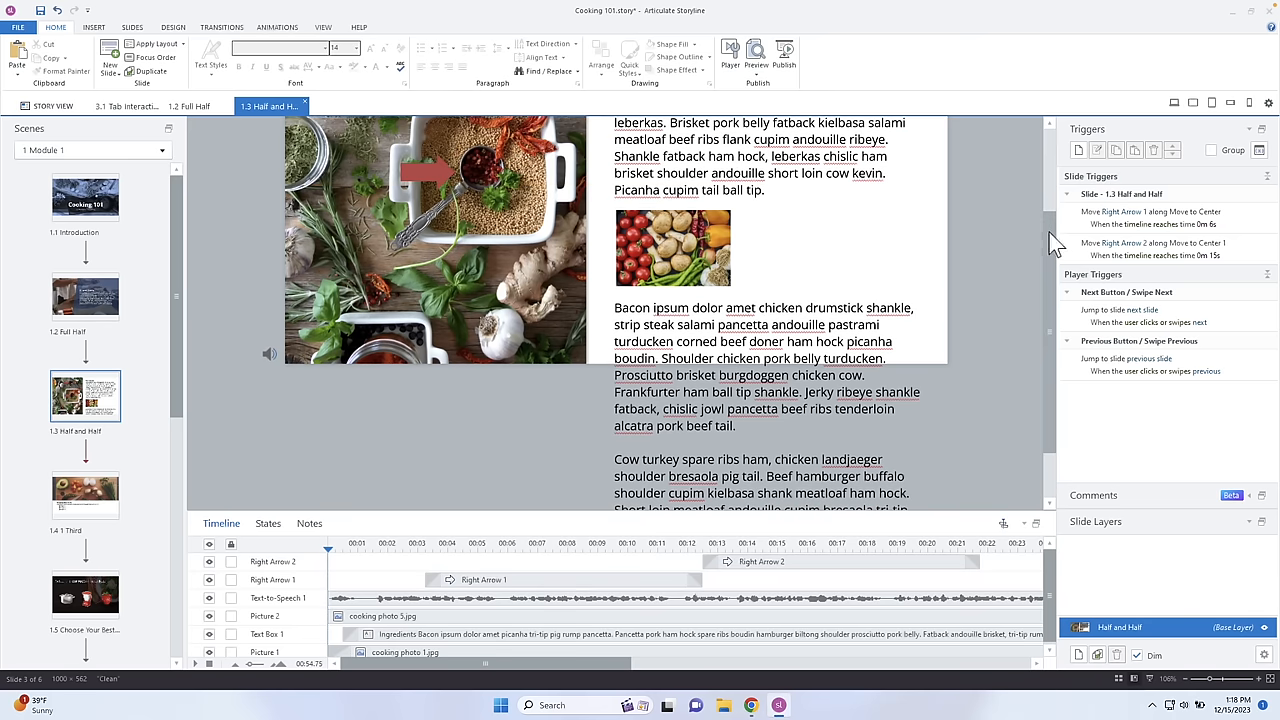
# - Insert a Scrolling Panel from the Insert tab over the right half of the slide
pyautogui.scroll(-3)
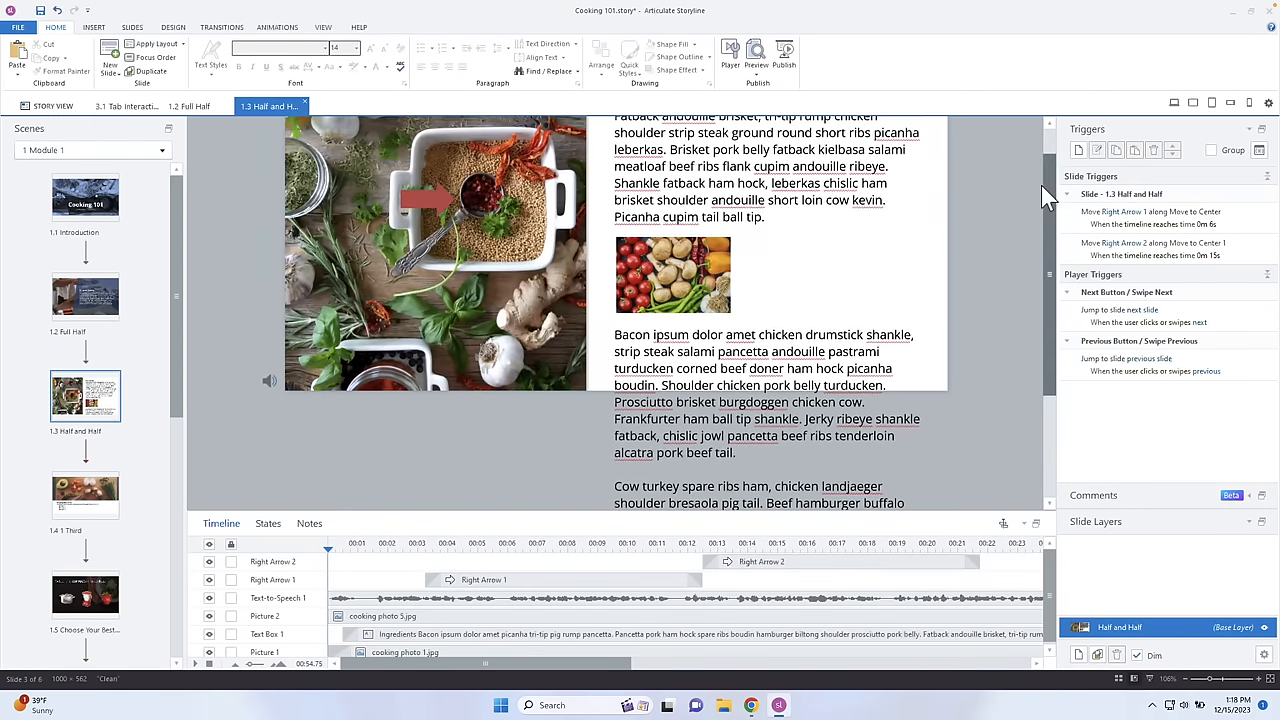
pyautogui.scroll(-3)
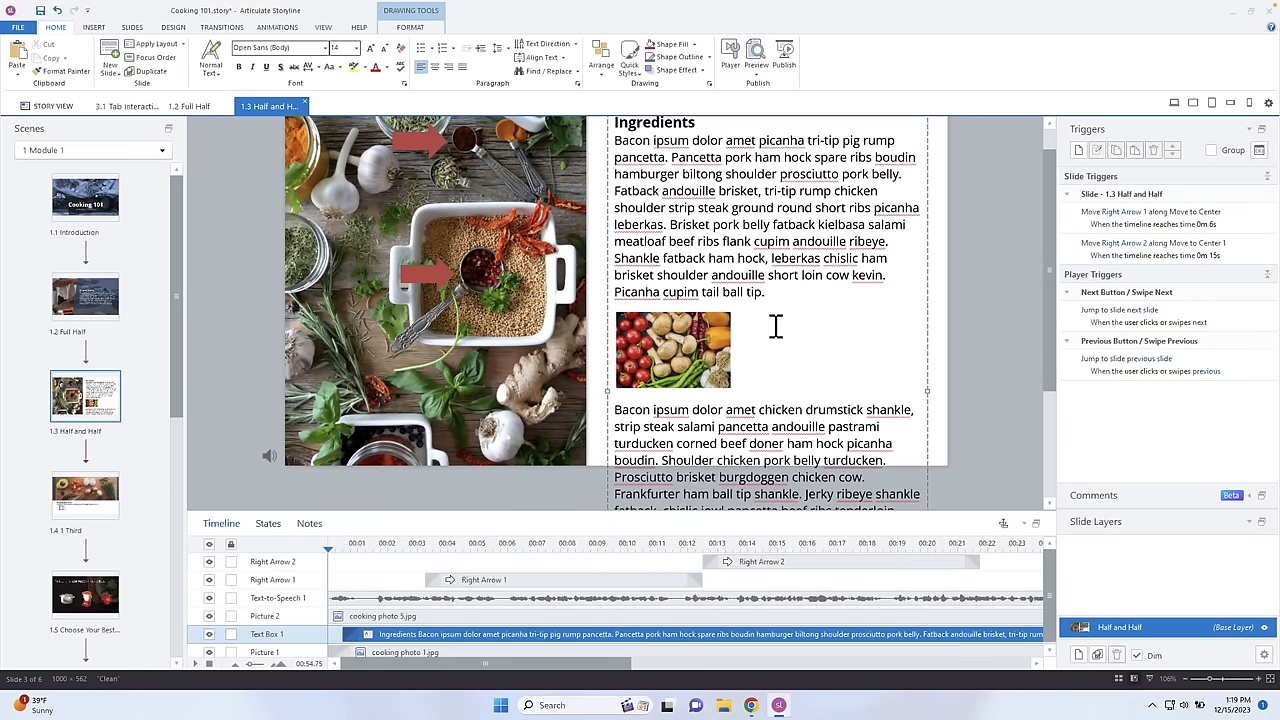
pyautogui.moveTo(712, 340)
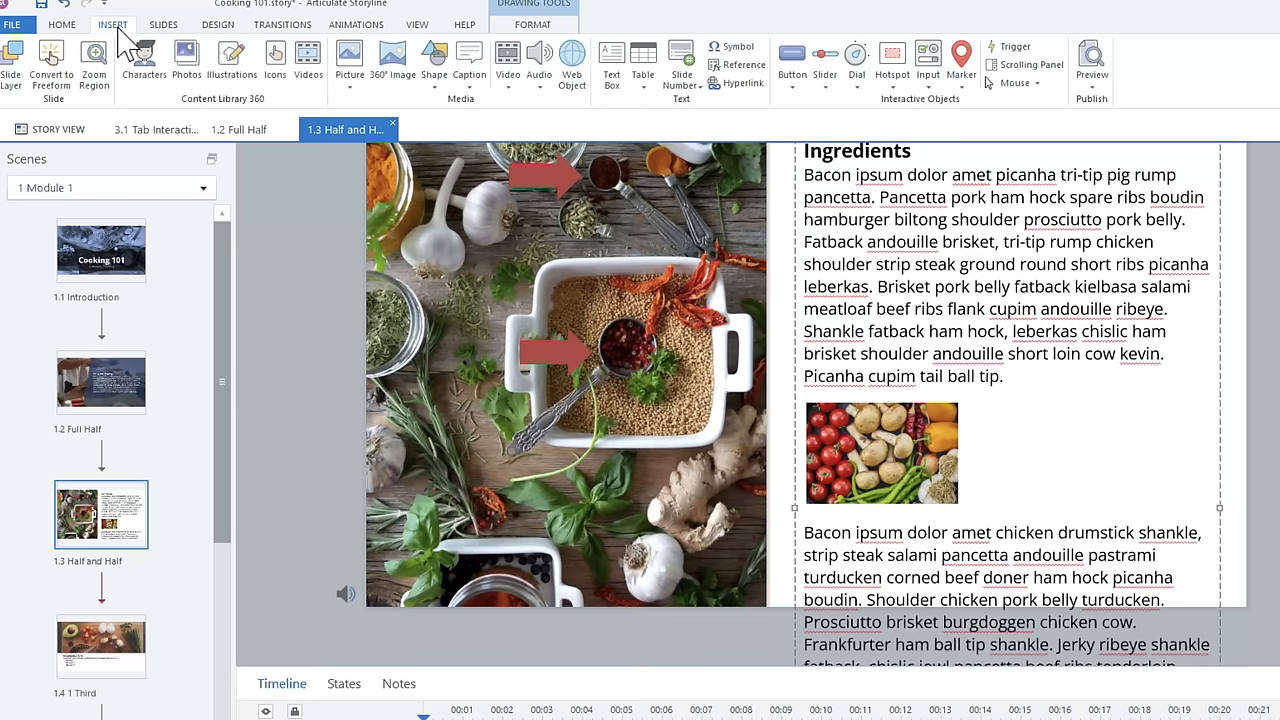
pyautogui.moveTo(1030, 64)
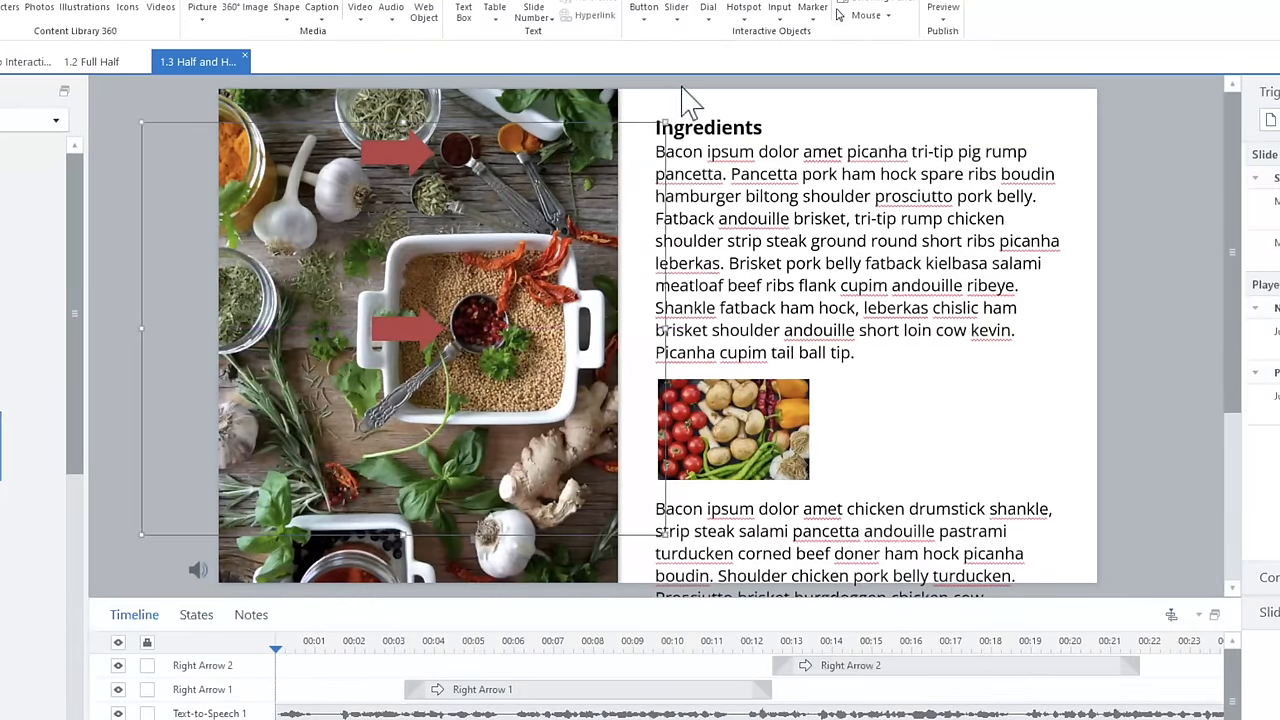
pyautogui.click(732, 430)
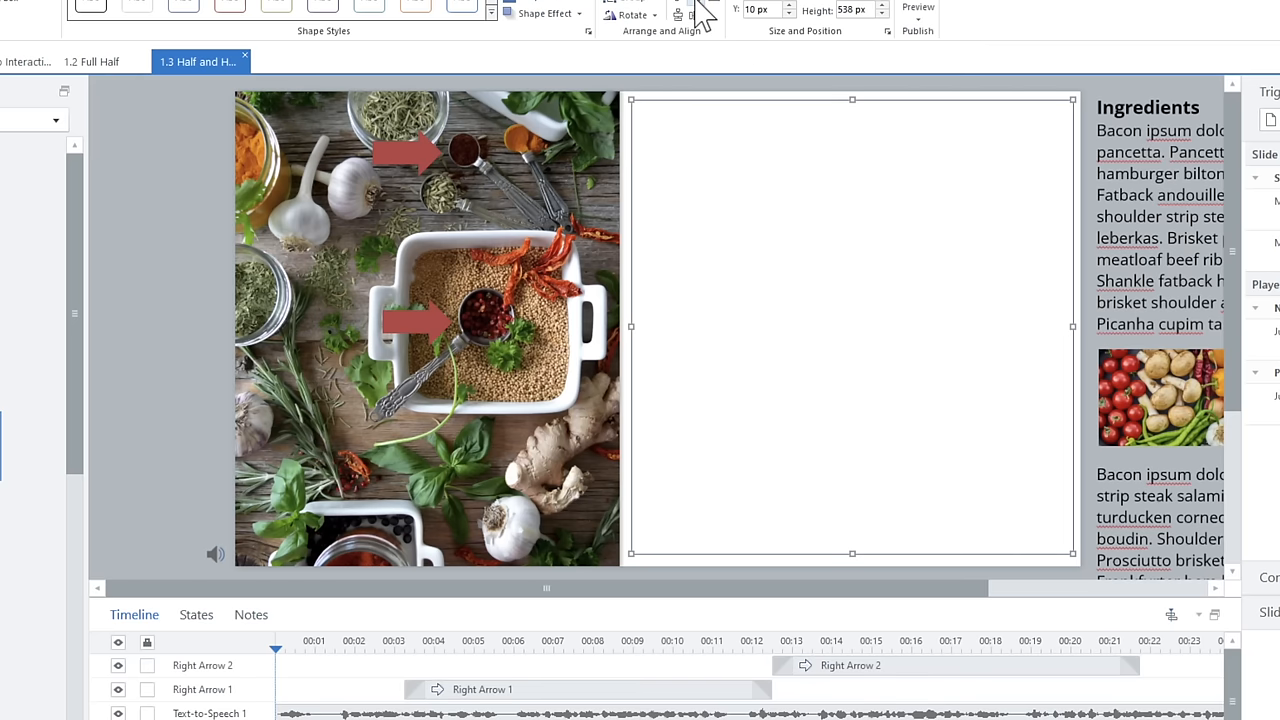
pyautogui.moveTo(676, 12)
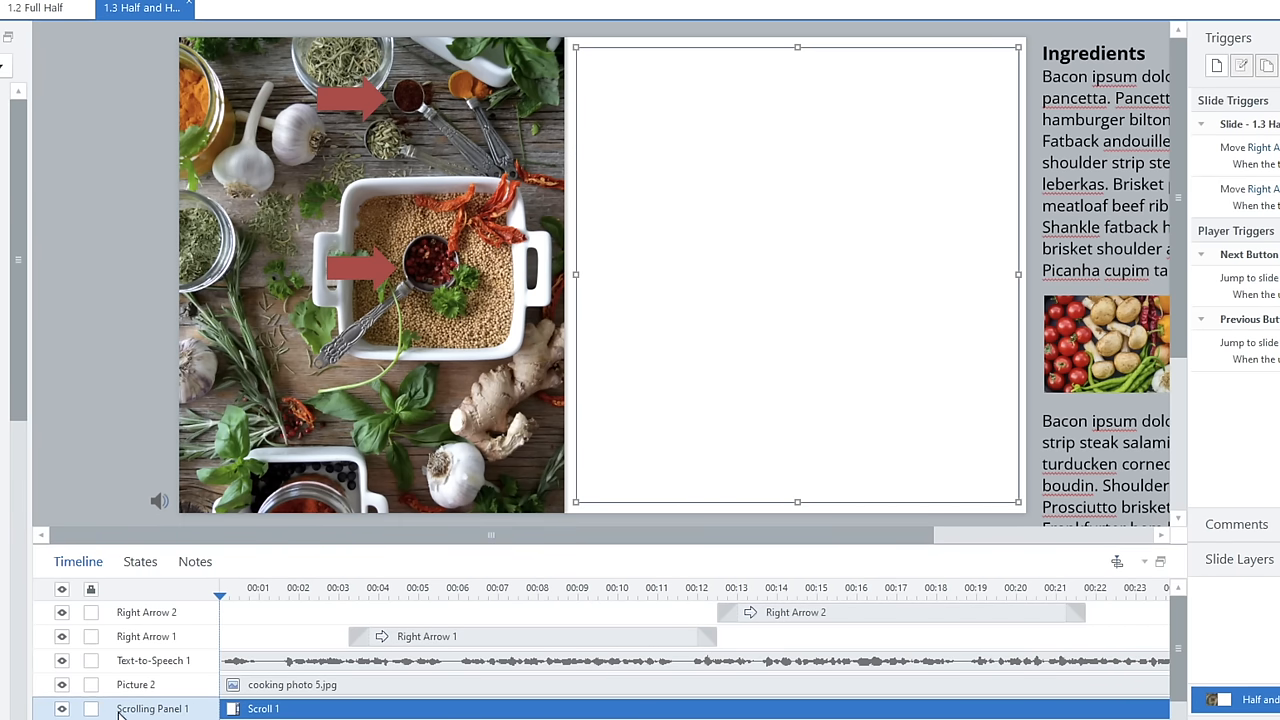
pyautogui.moveTo(266, 708)
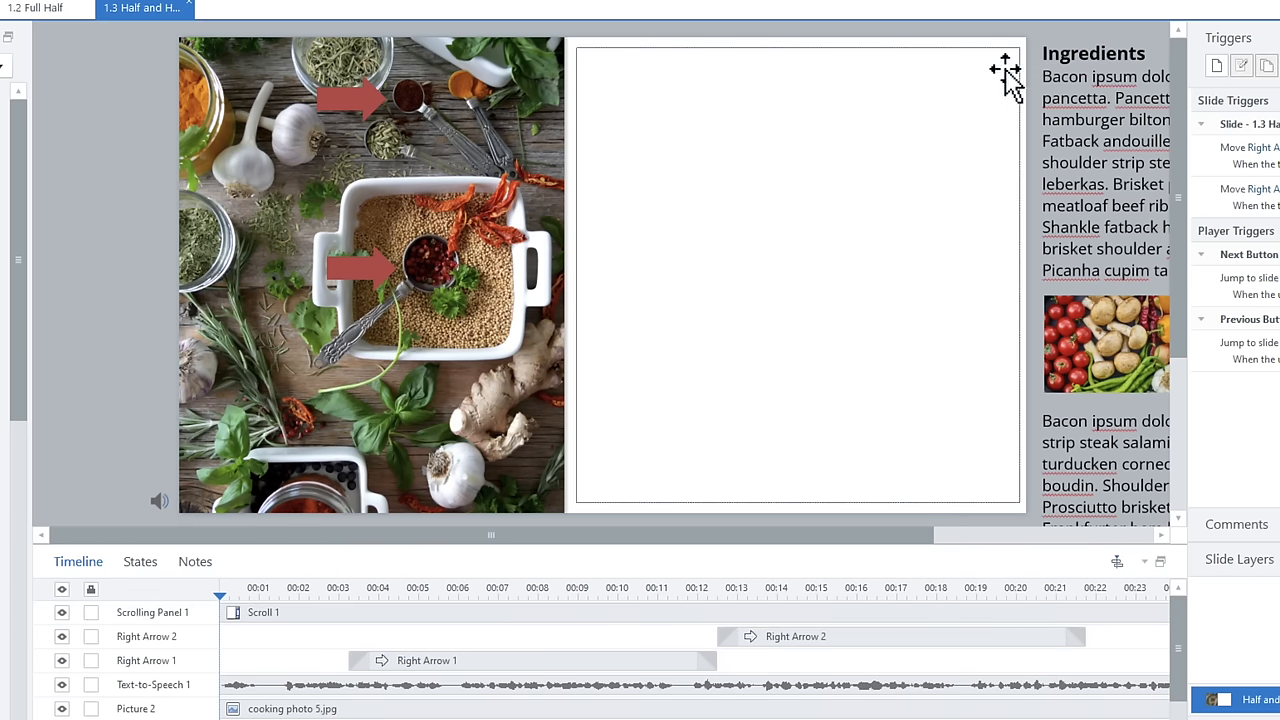
# - Move the Ingredients text box into the scrolling panel
pyautogui.moveTo(1004, 76); pyautogui.dragTo(680, 80)
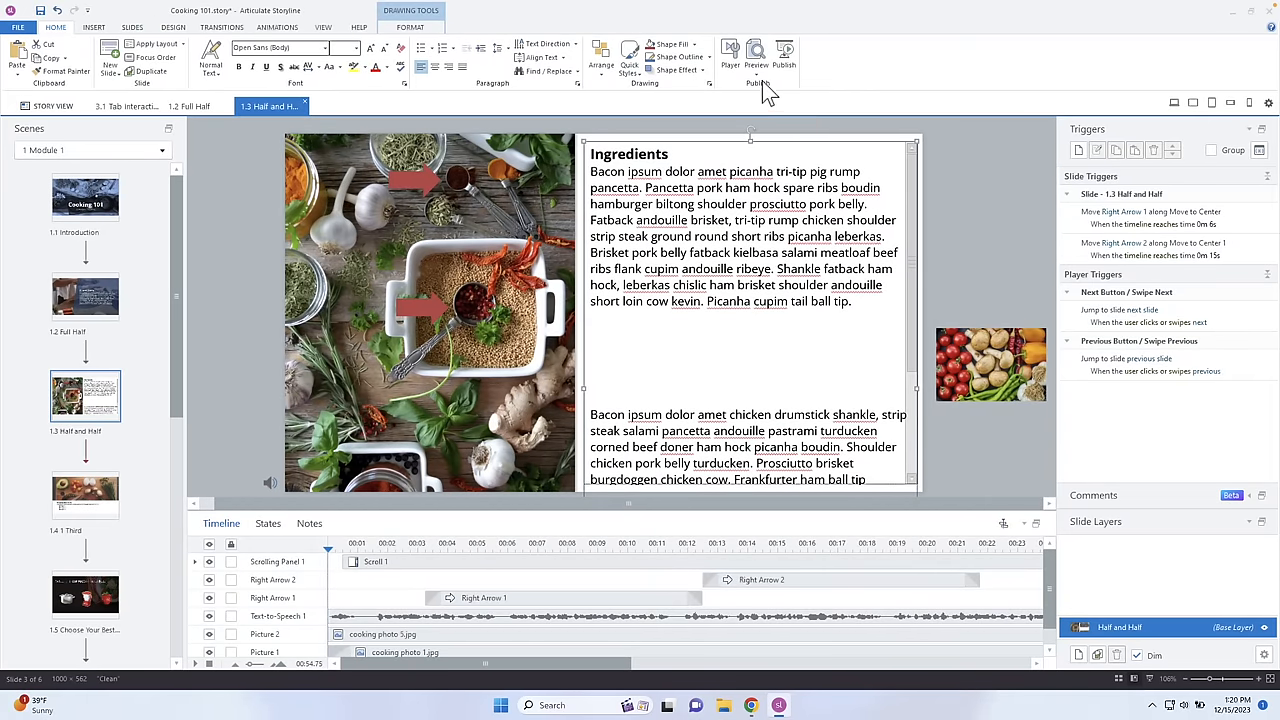
pyautogui.click(730, 56)
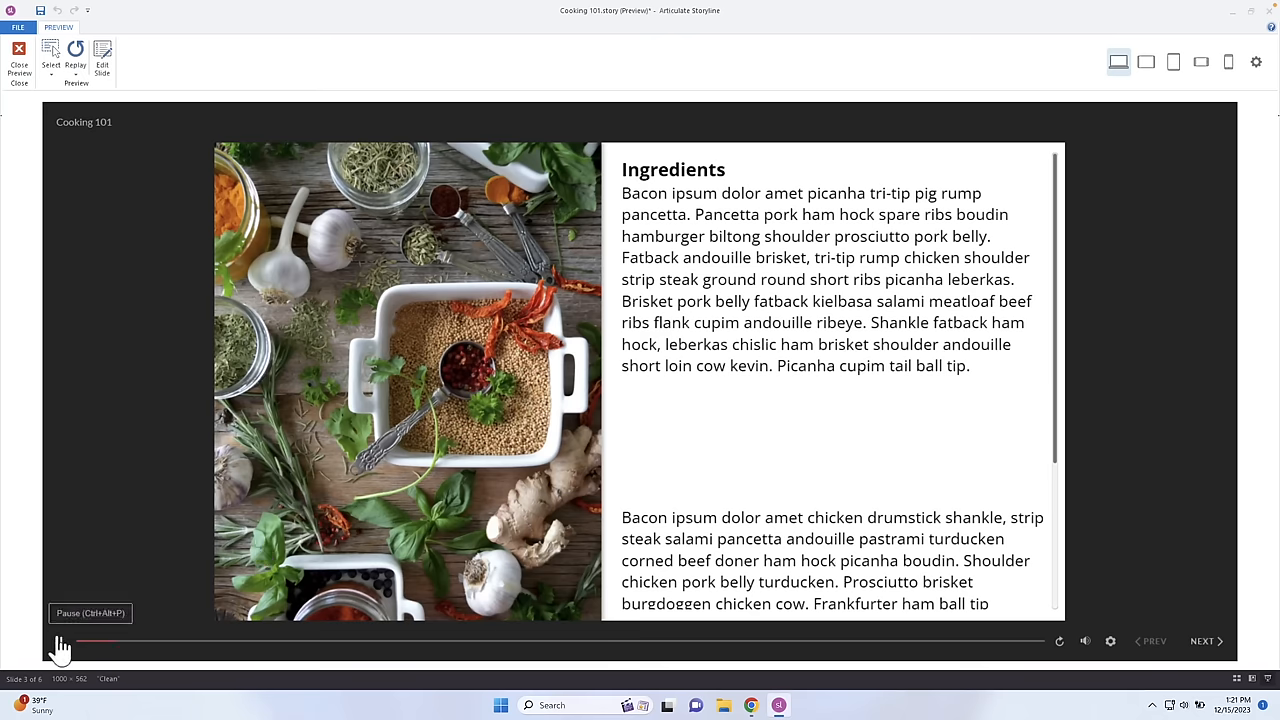
pyautogui.click(56, 640)
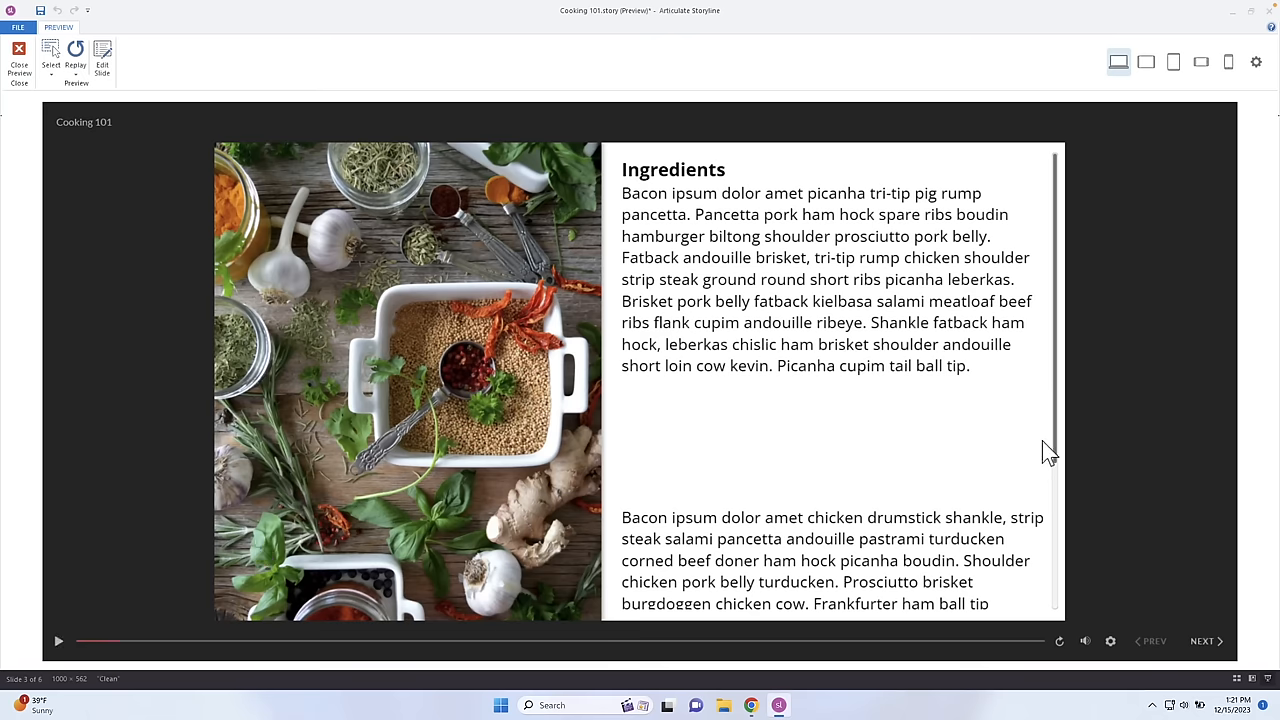
pyautogui.moveTo(1060, 448)
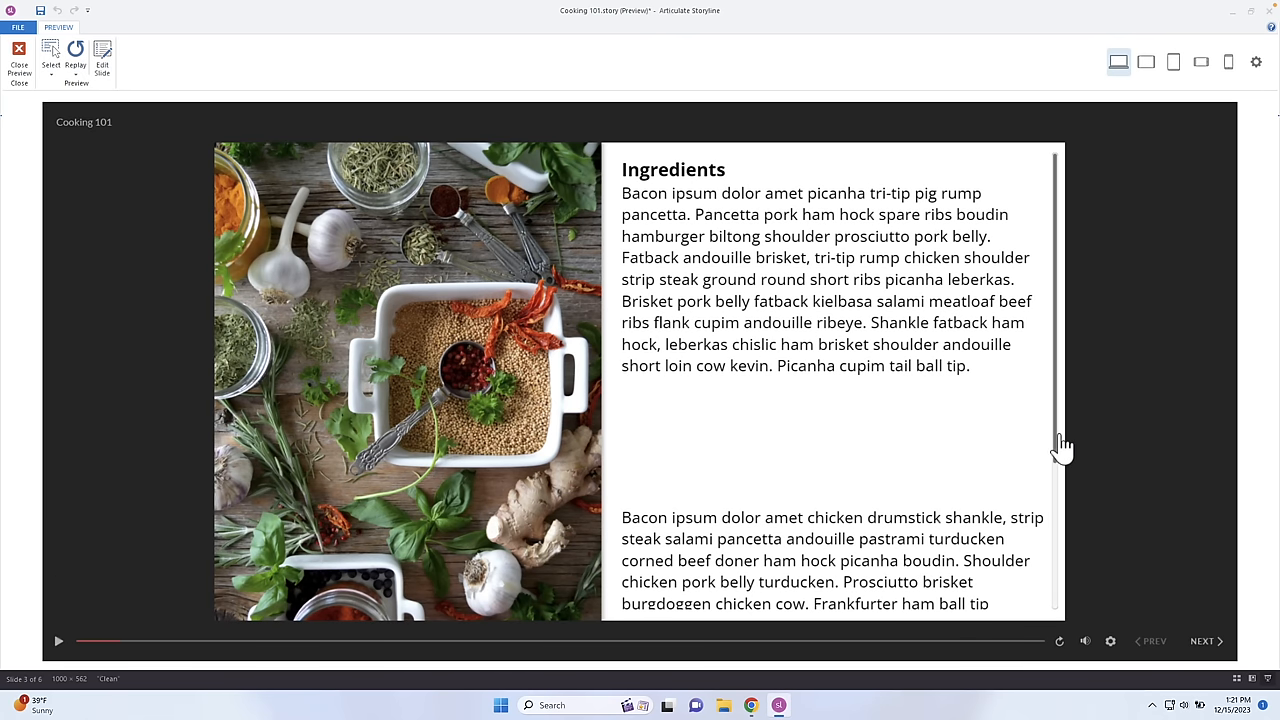
pyautogui.scroll(-3)
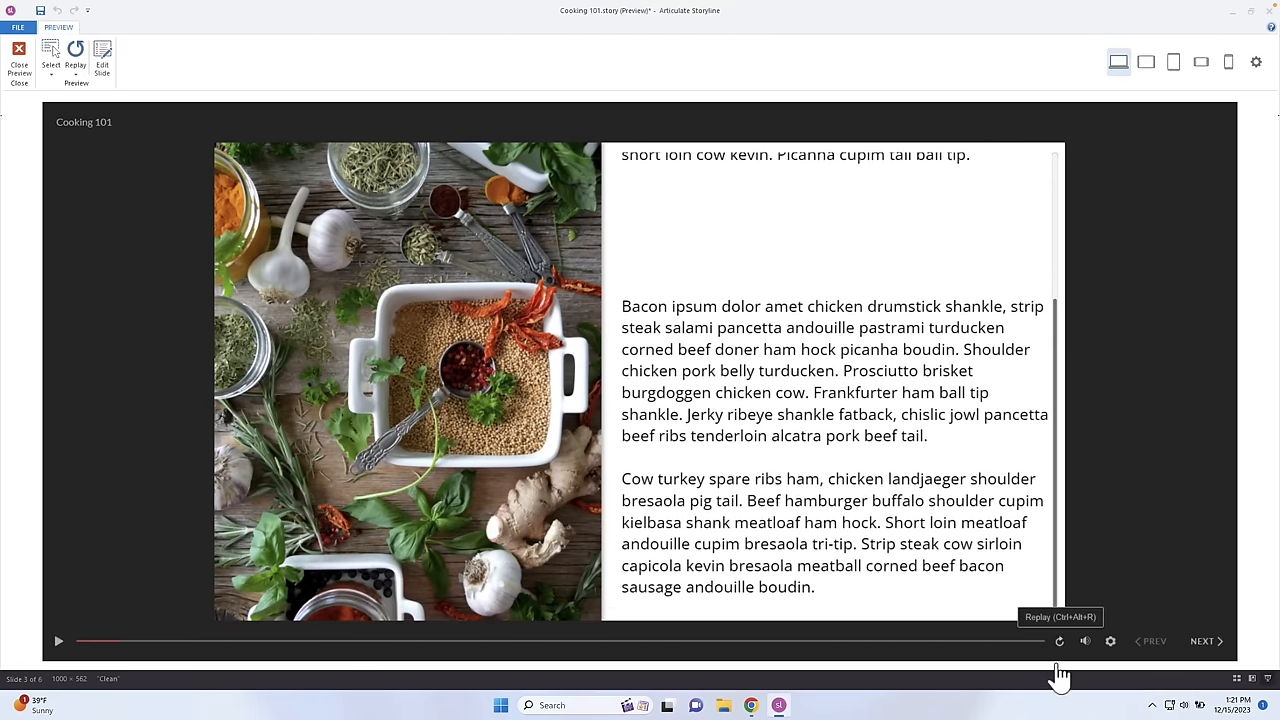
pyautogui.moveTo(1020, 358)
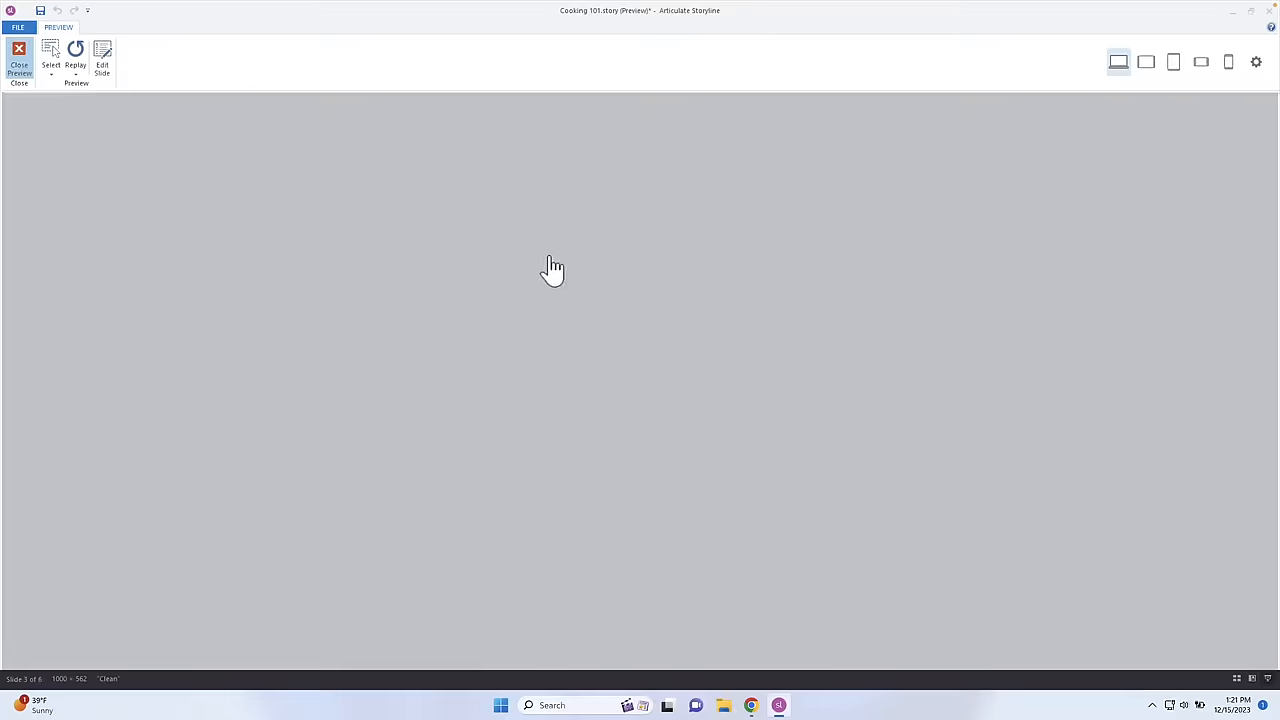
pyautogui.click(18, 60)
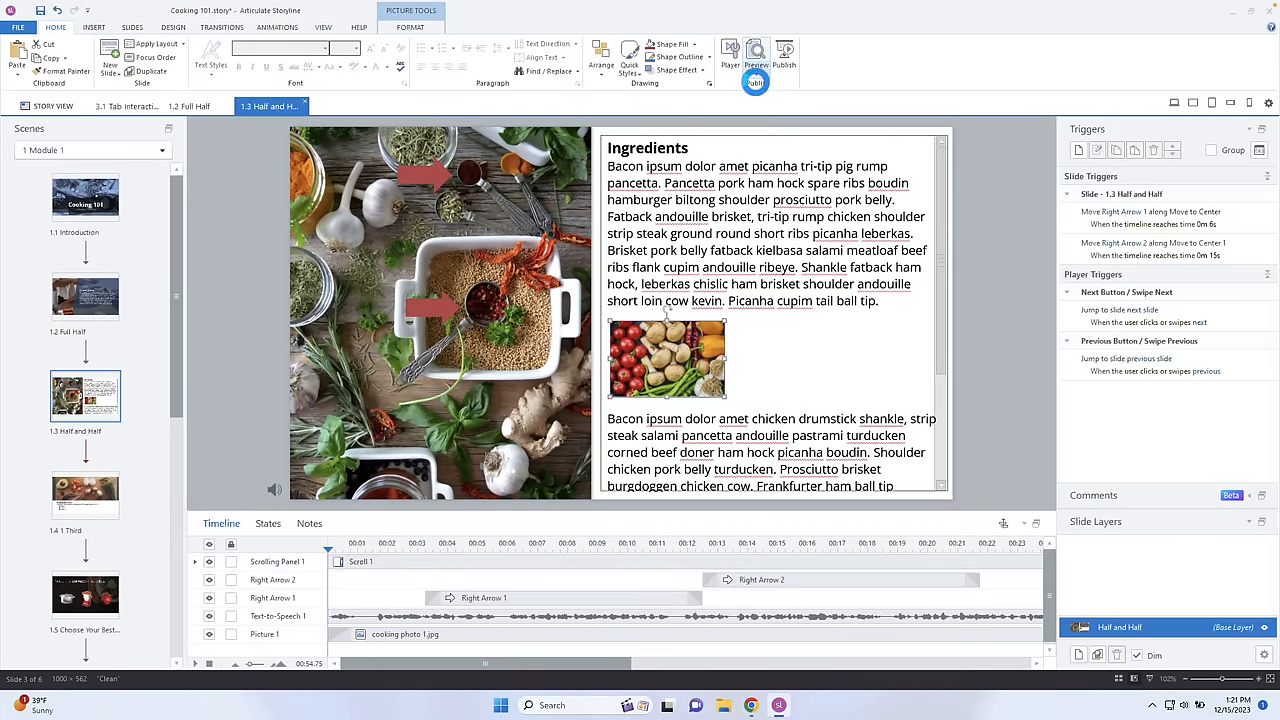
pyautogui.click(756, 56)
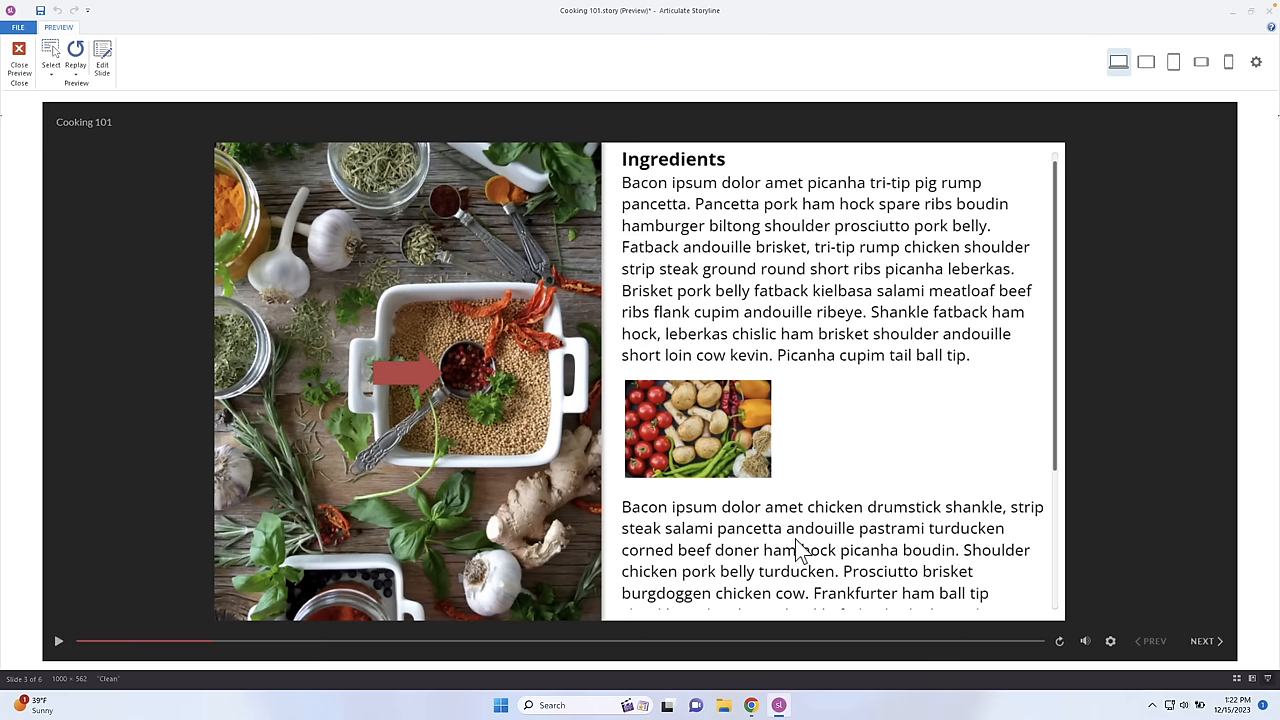
pyautogui.click(18, 56)
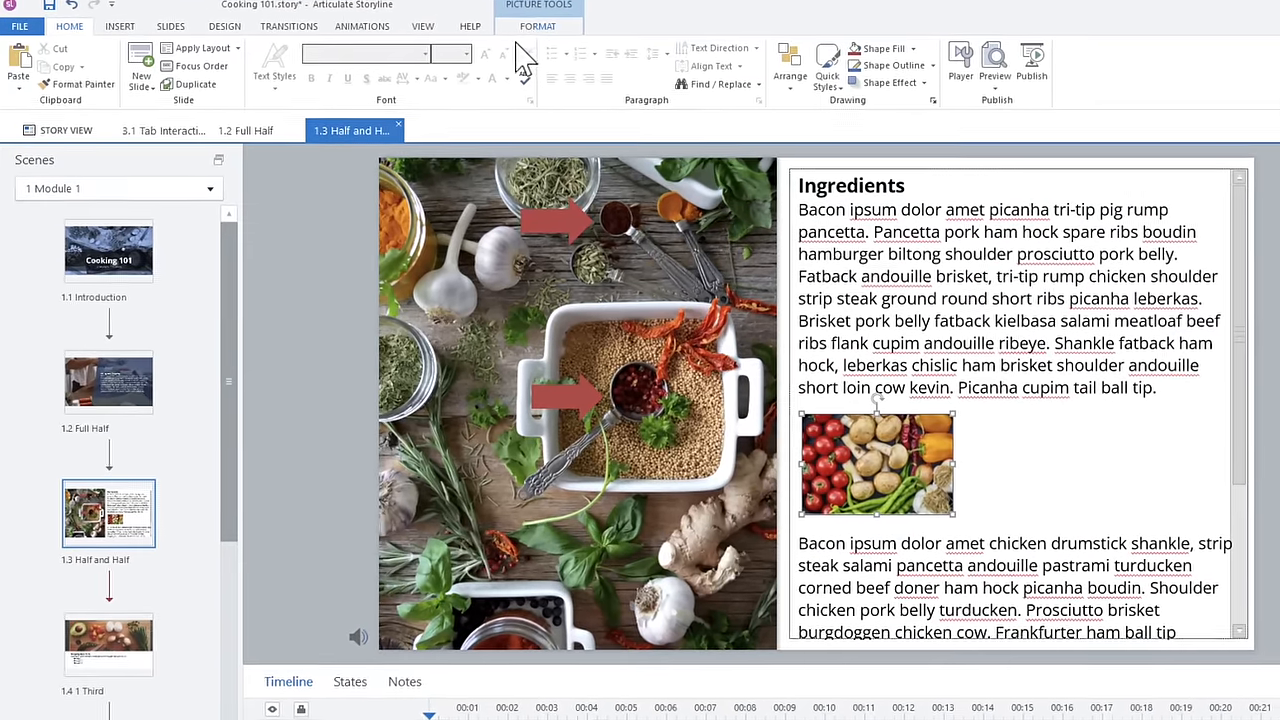
# - Give the vegetable photo a Fade entrance animation from the Animations tab
pyautogui.click(364, 26)
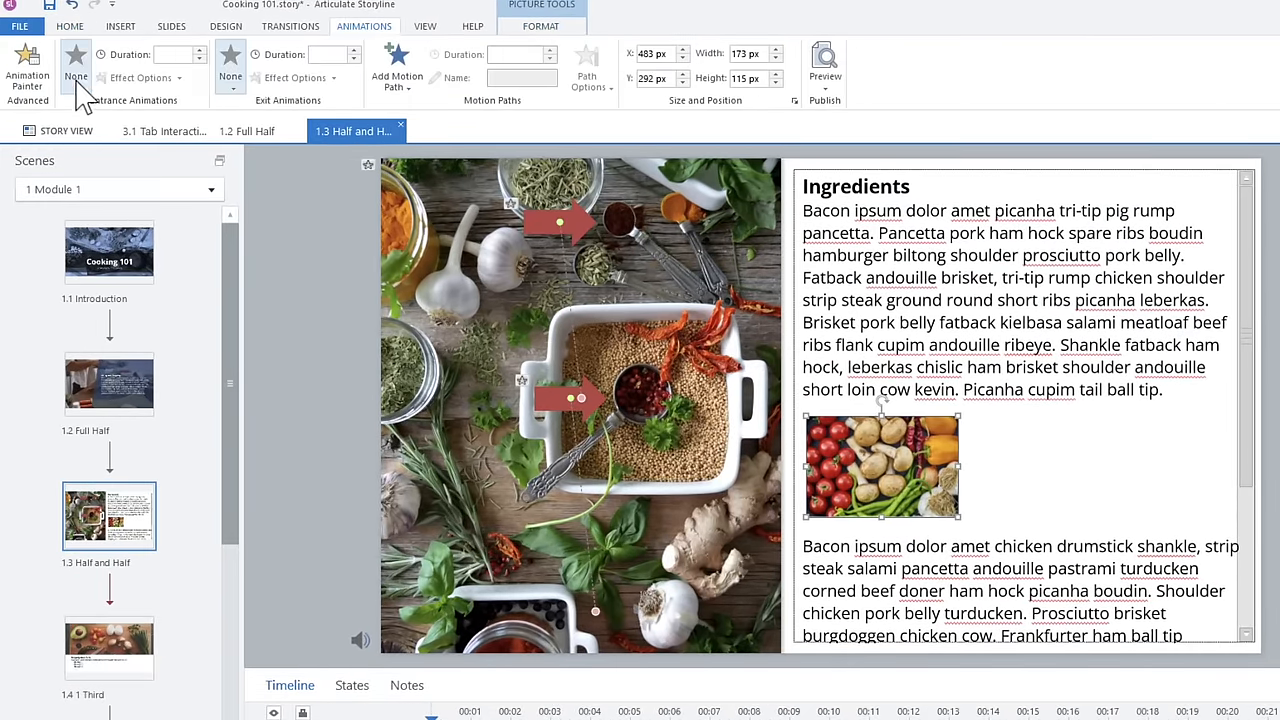
pyautogui.click(76, 64)
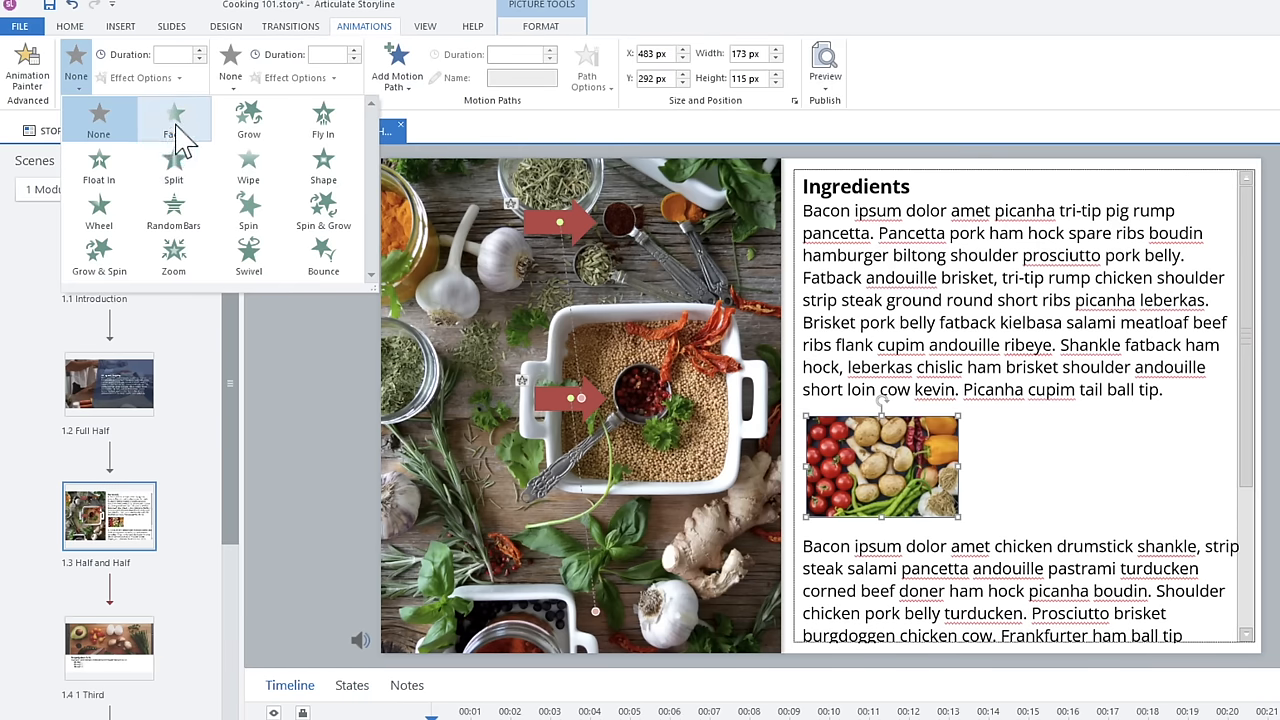
pyautogui.click(172, 118)
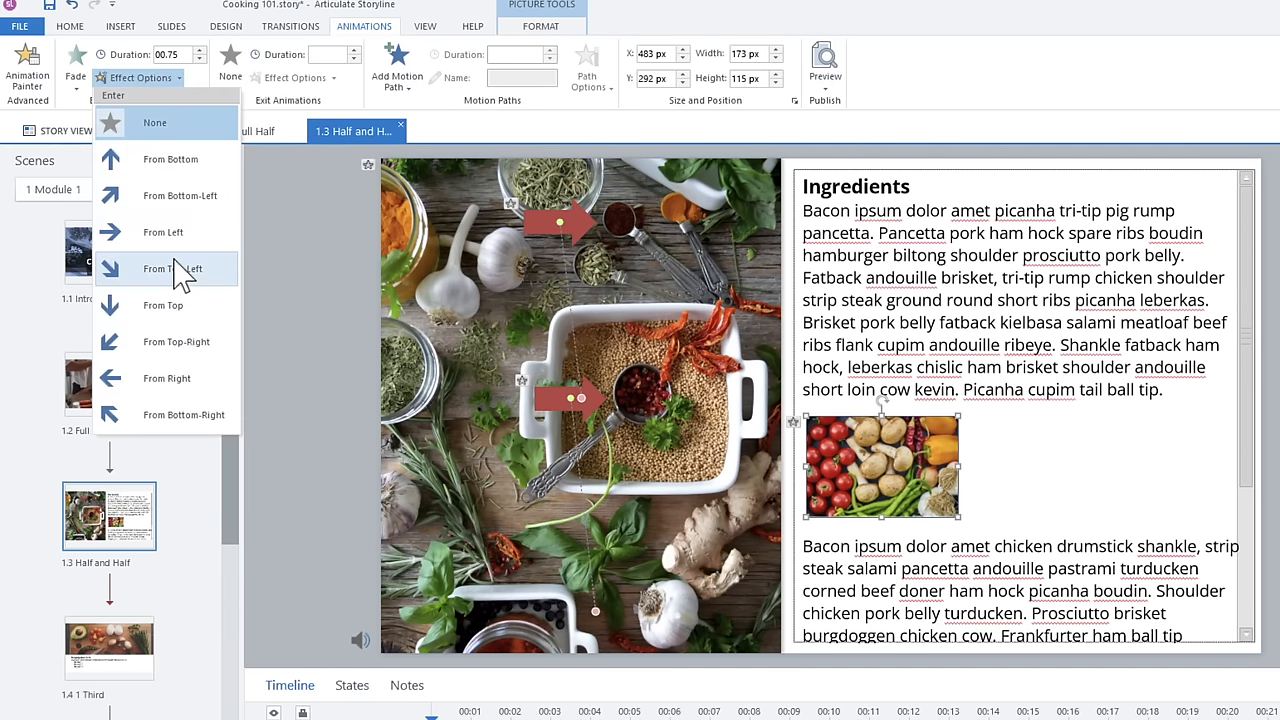
pyautogui.moveTo(168, 378)
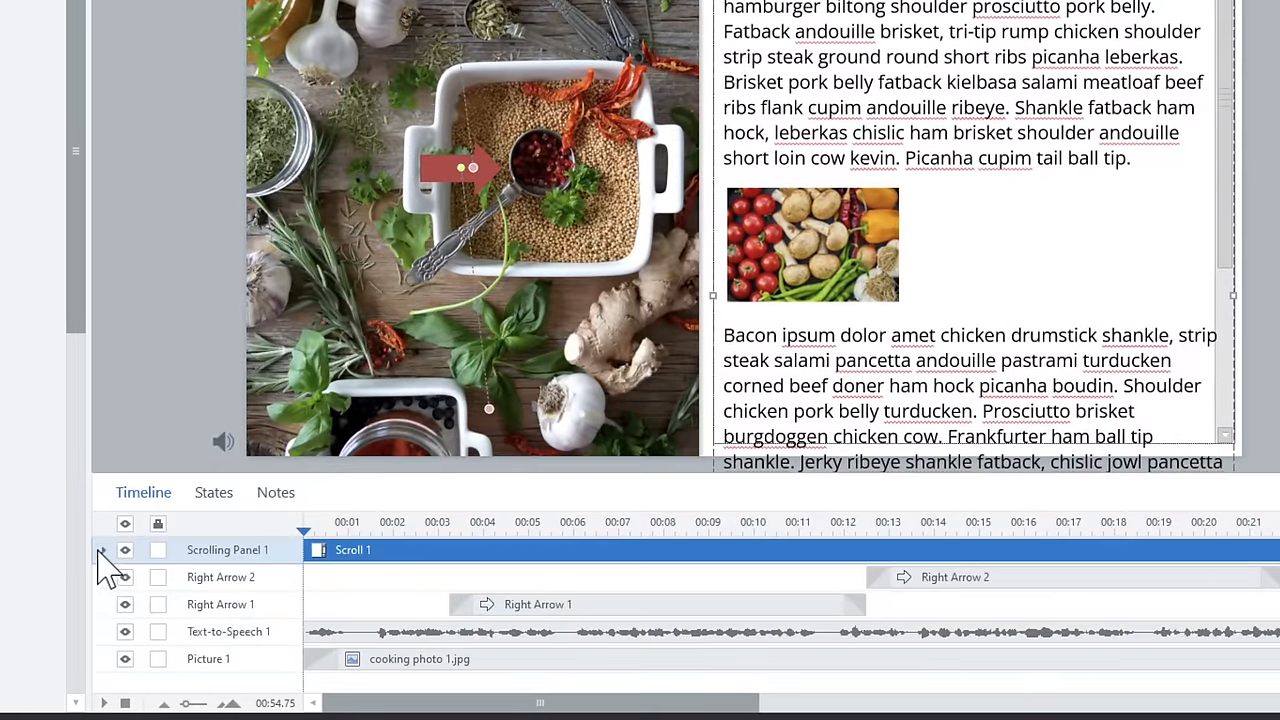
pyautogui.click(104, 548)
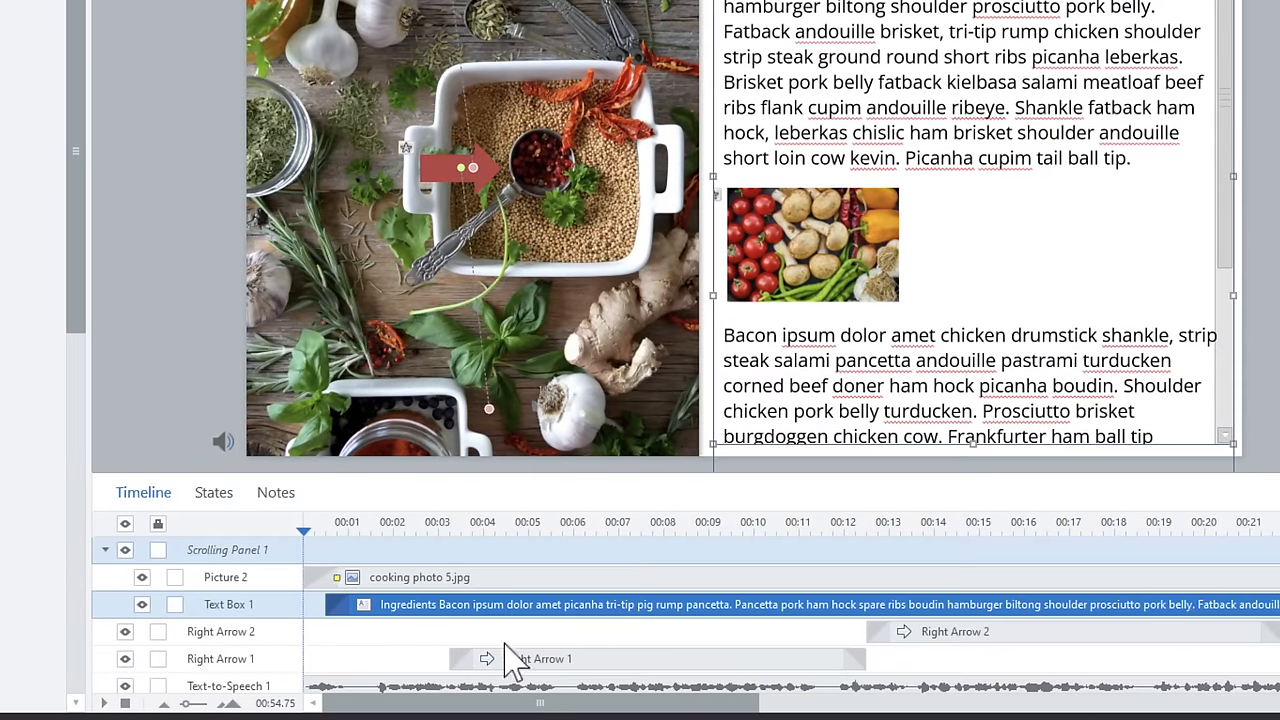
pyautogui.click(224, 576)
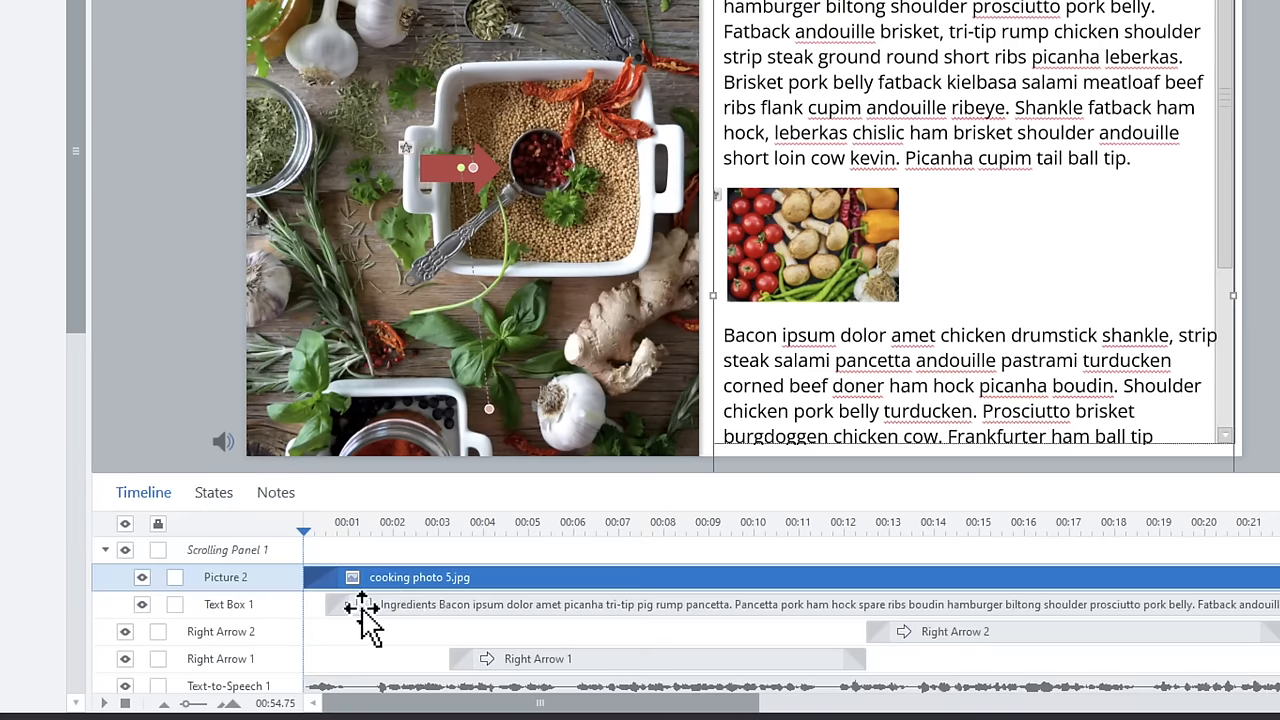
pyautogui.click(228, 604)
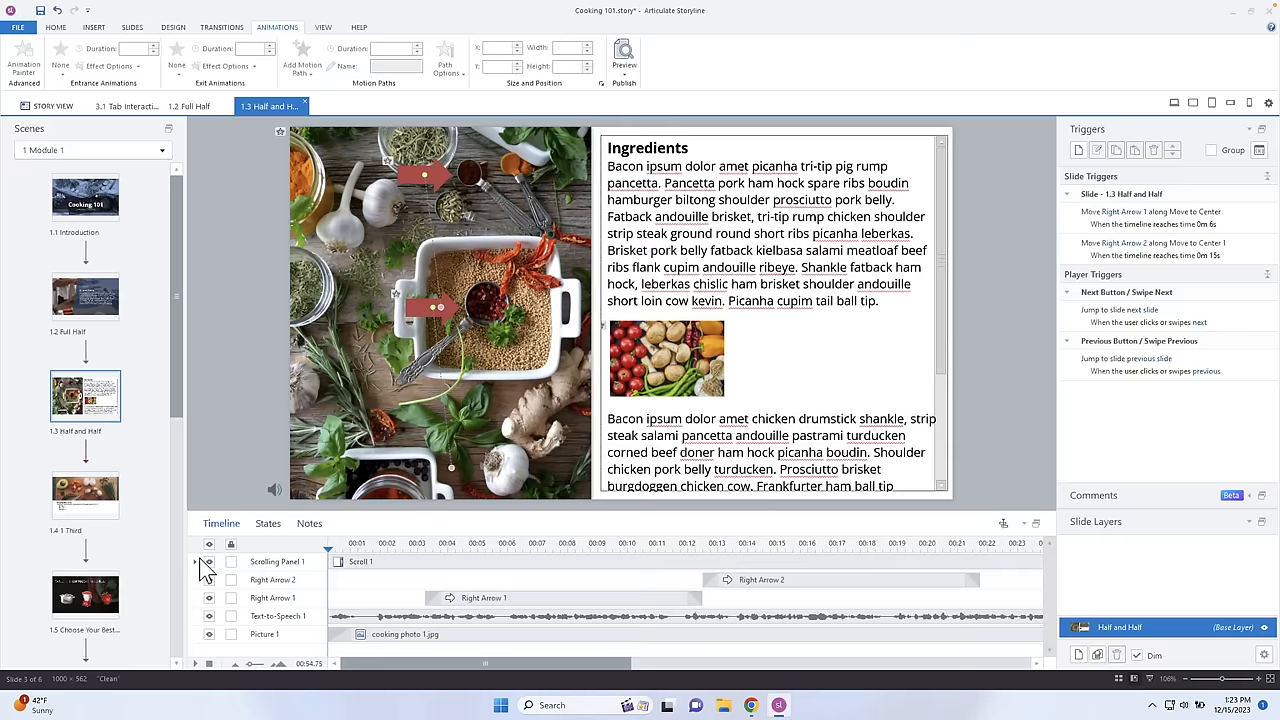
pyautogui.moveTo(680, 360)
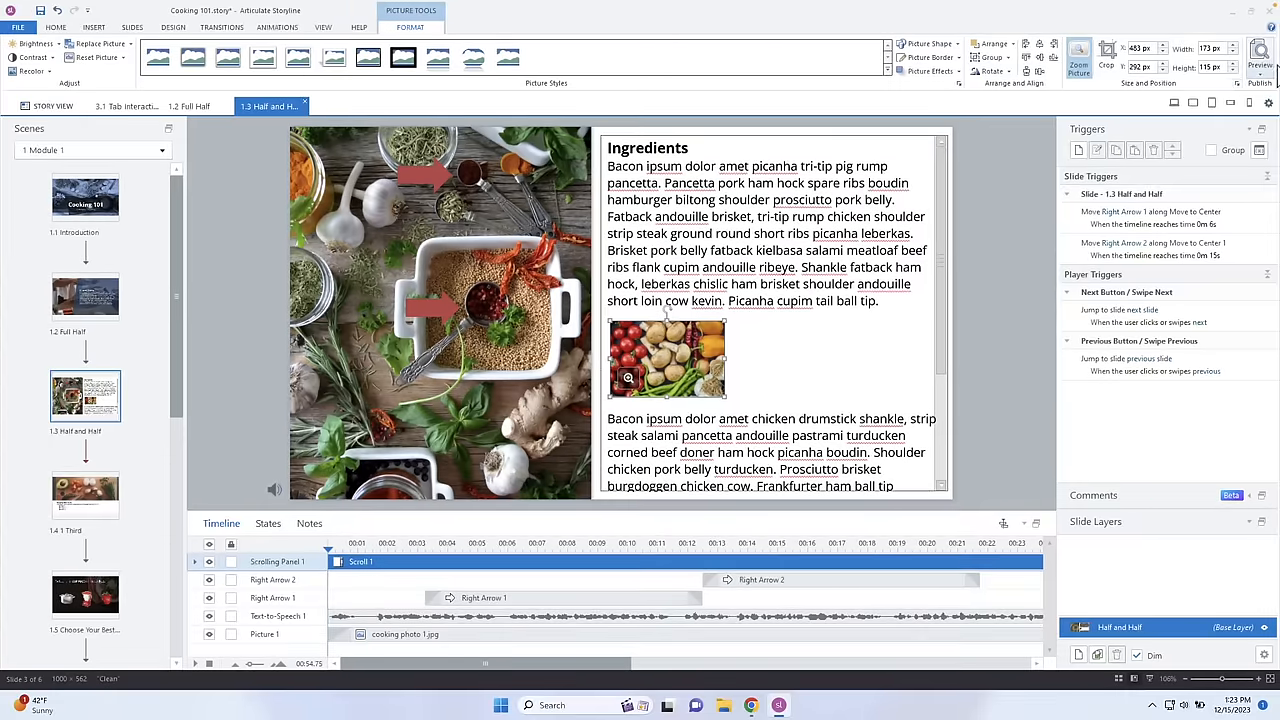
# - Enable Zoom Picture on the vegetable photo so learners can enlarge it
pyautogui.click(1260, 56)
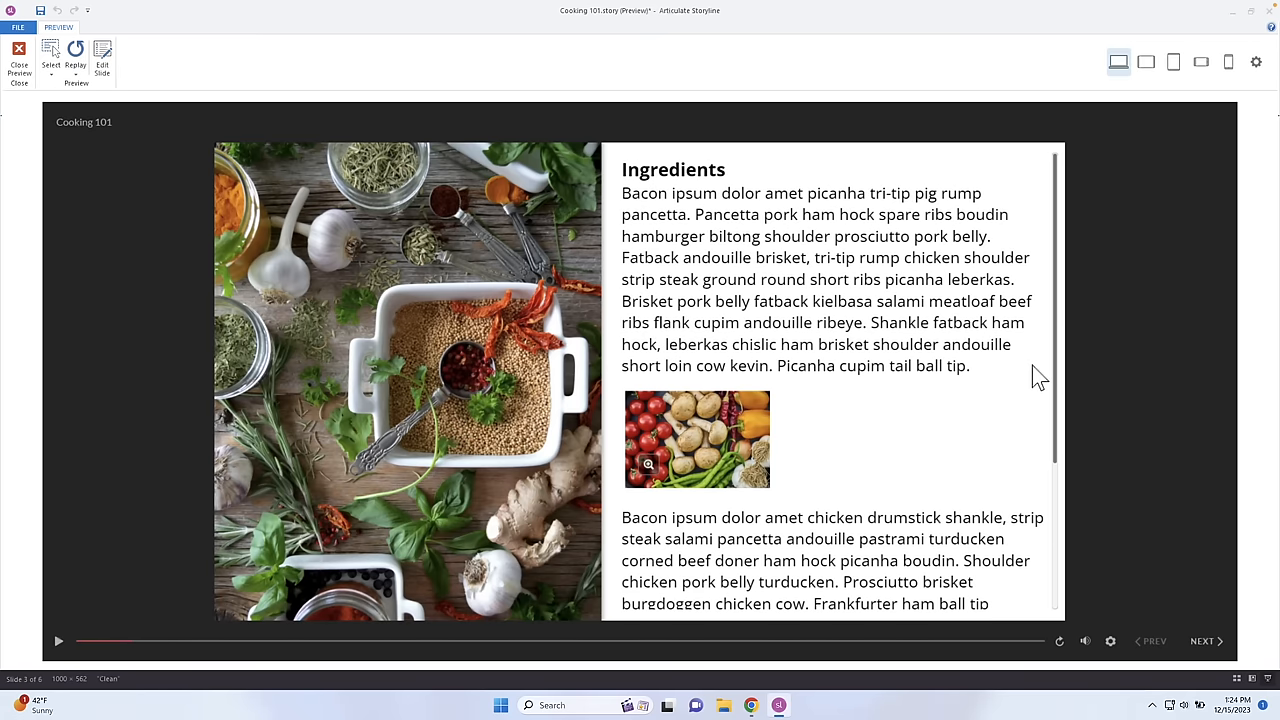
# - Scroll the ingredients panel down in preview and enlarge the vegetable photo
pyautogui.scroll(-3)
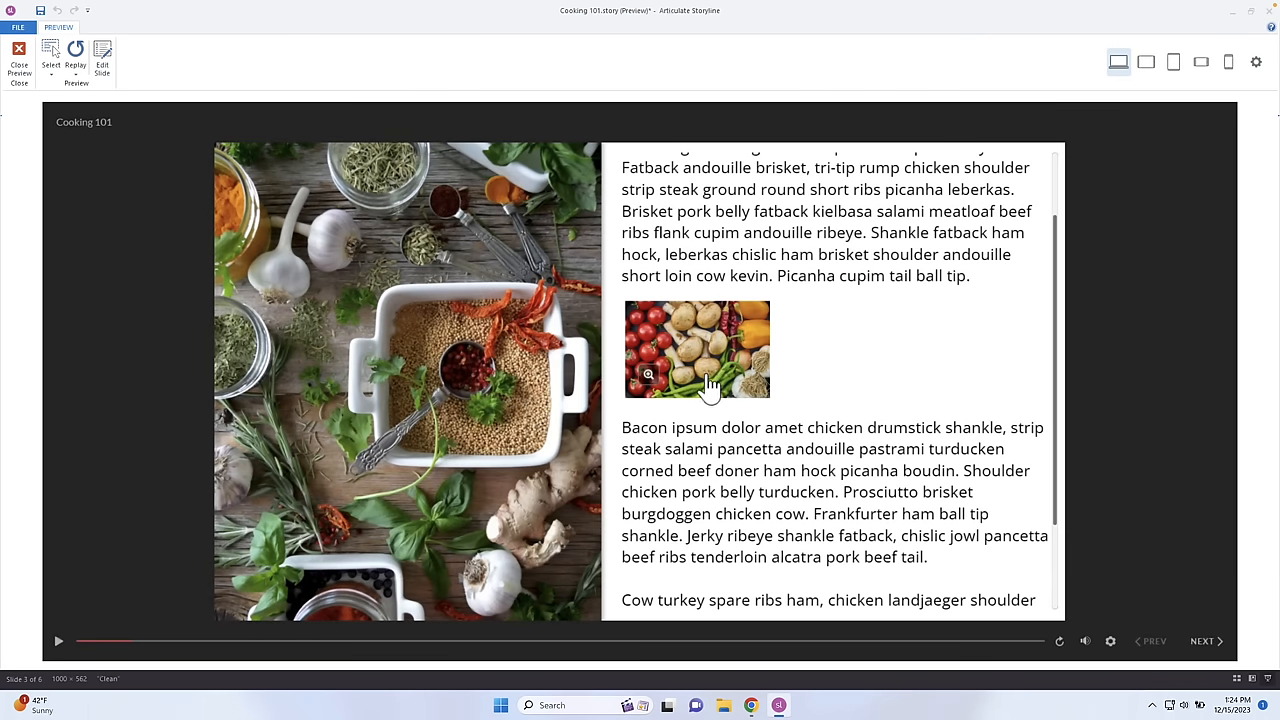
pyautogui.click(18, 56)
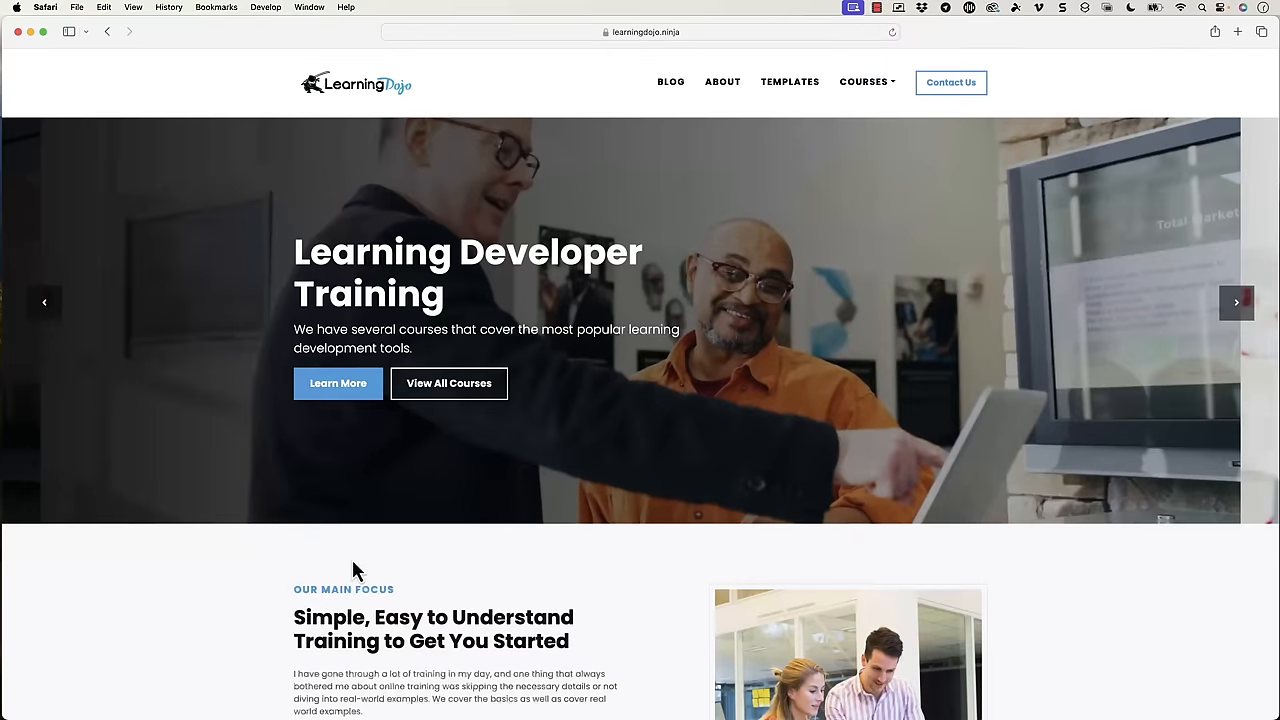
pyautogui.moveTo(290, 500)
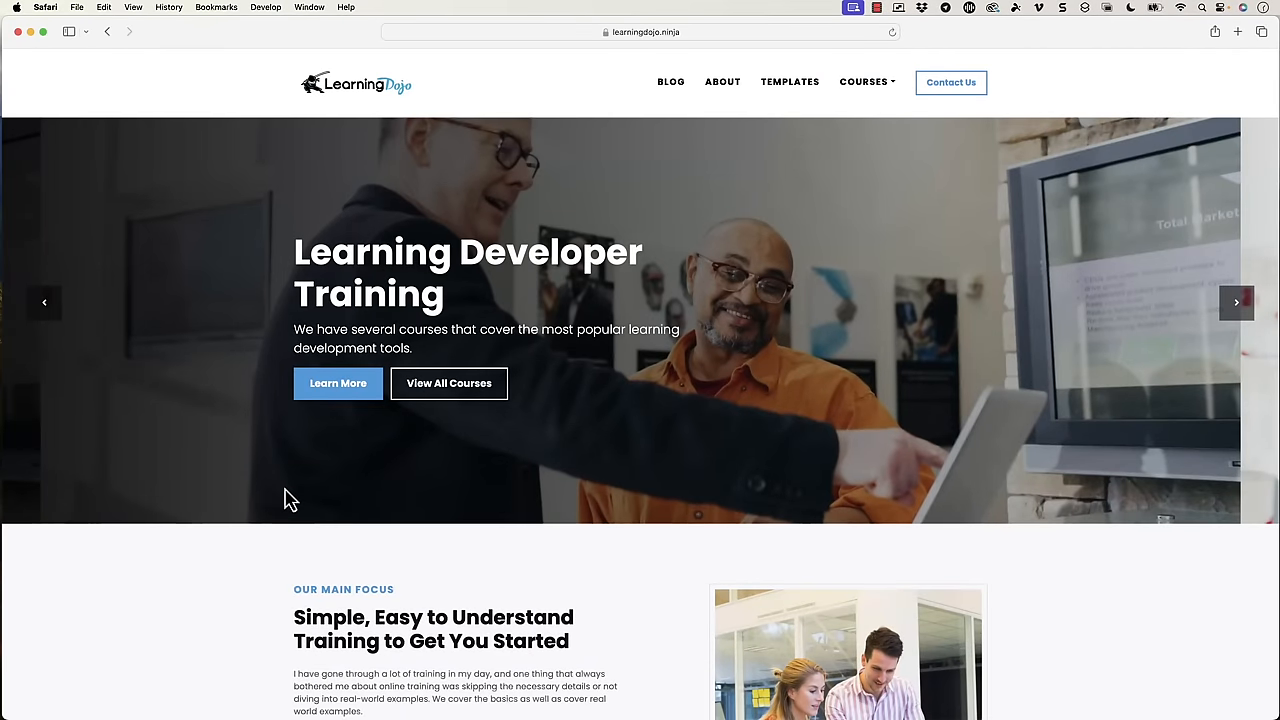
pyautogui.moveTo(670, 84)
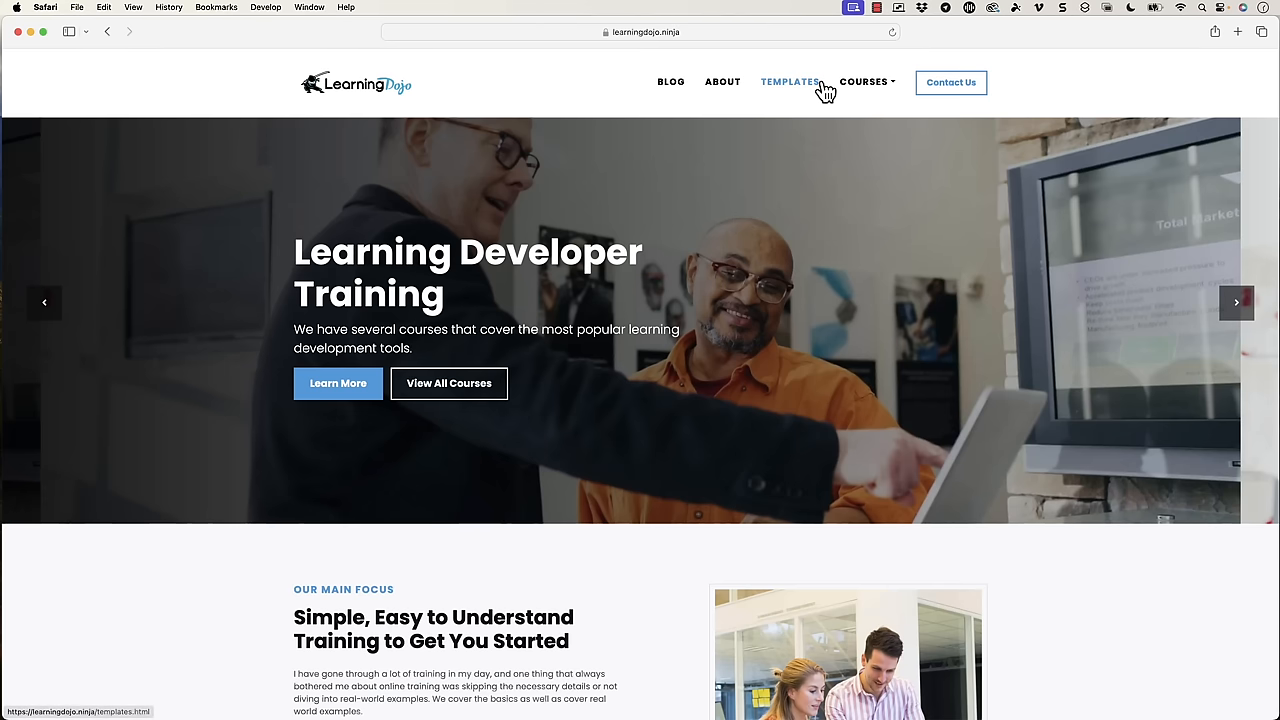
# - Show the COURSES dropdown on the Learning Dojo site
pyautogui.click(864, 80)
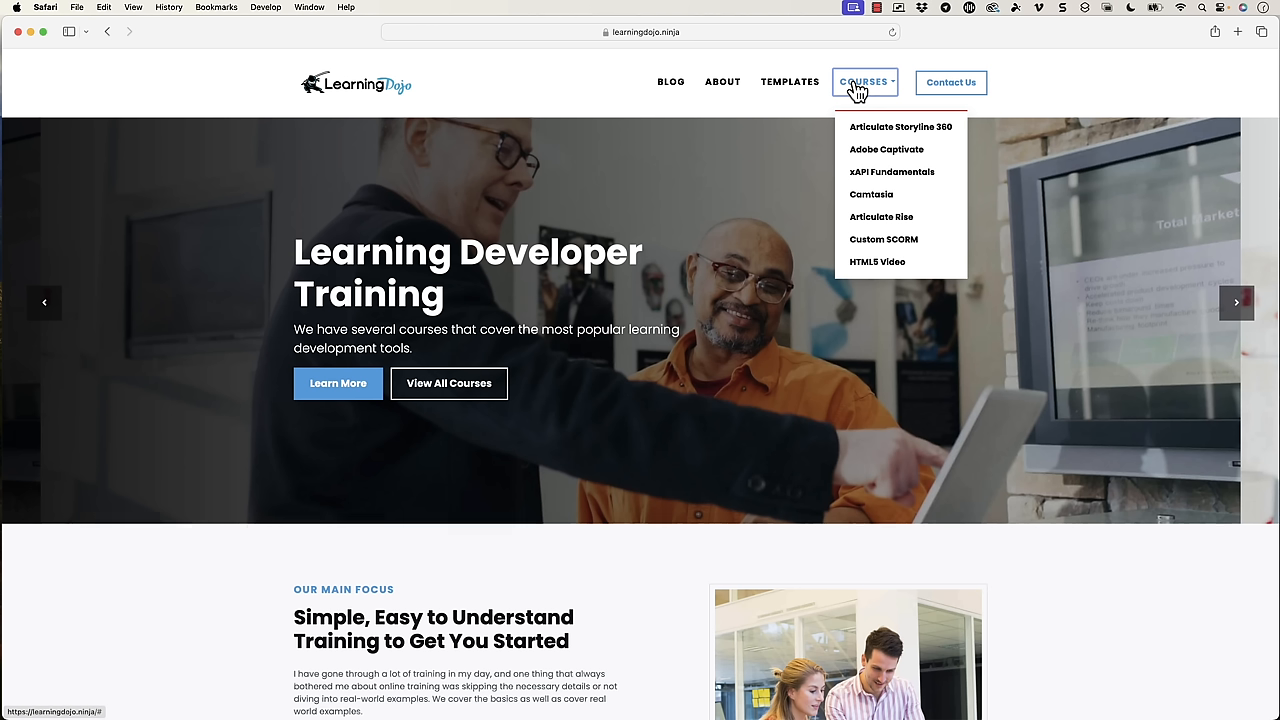